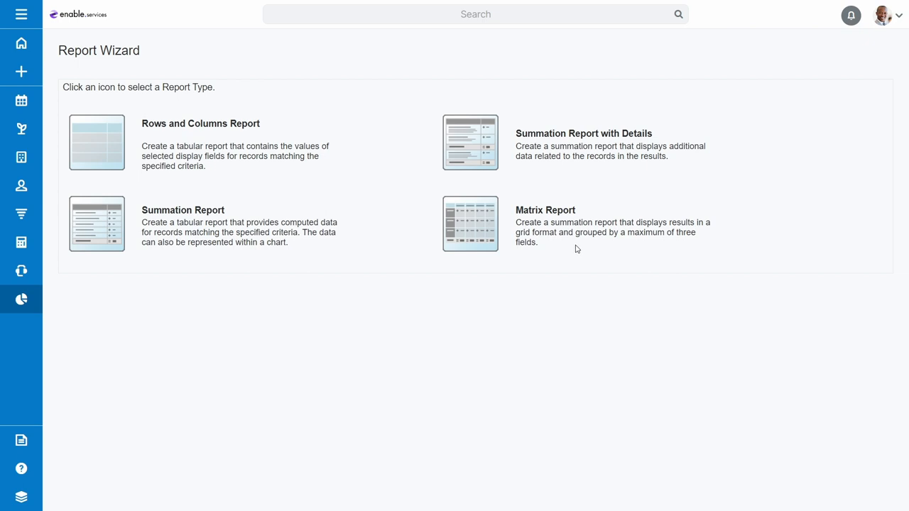
- Choose Summation Report as the new report's type
{"action": "left_click", "coordinate": [470, 142]}
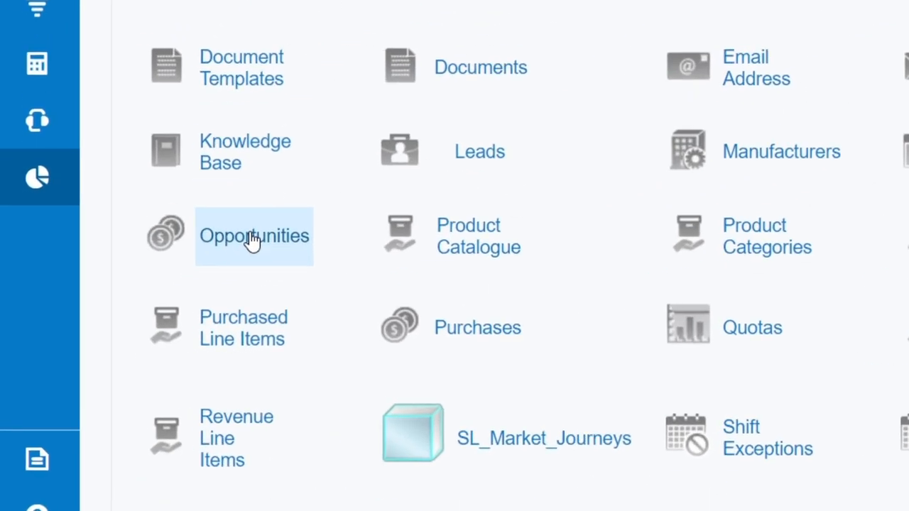
{"action": "left_click", "coordinate": [254, 236]}
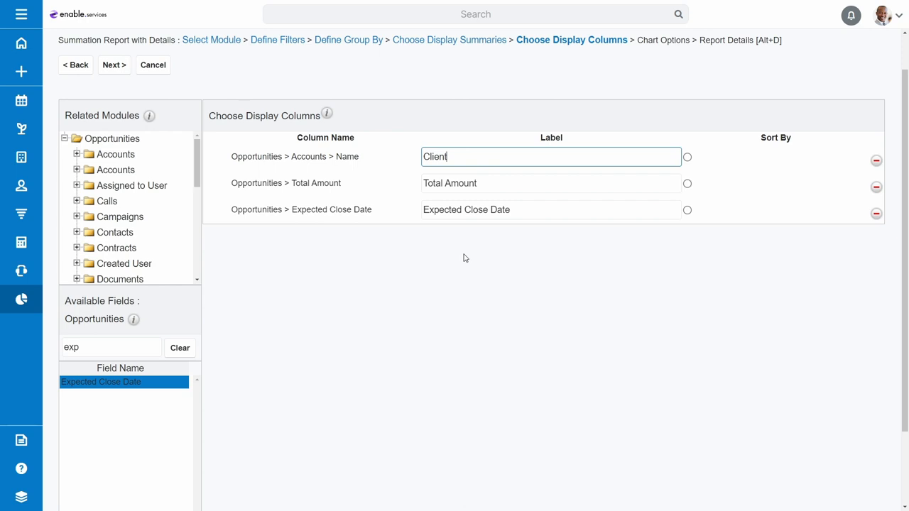
{"action": "mouse_move", "coordinate": [526, 251]}
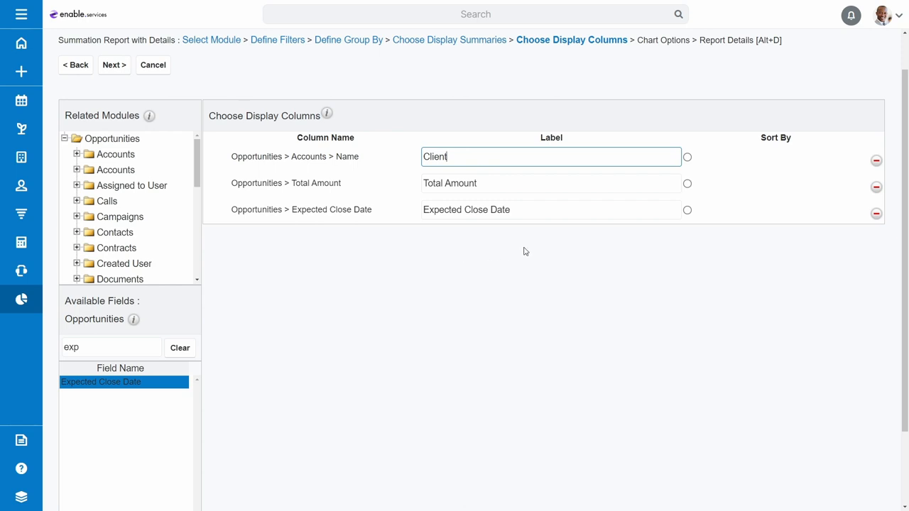
- Sort the report by Expected Close Date ascending and continue to chart options
{"action": "left_click", "coordinate": [687, 210]}
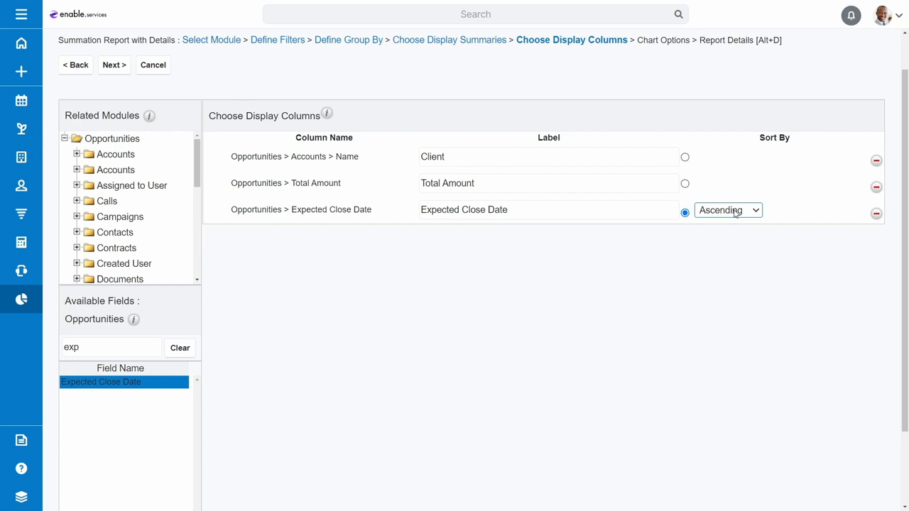
{"action": "left_click", "coordinate": [114, 66]}
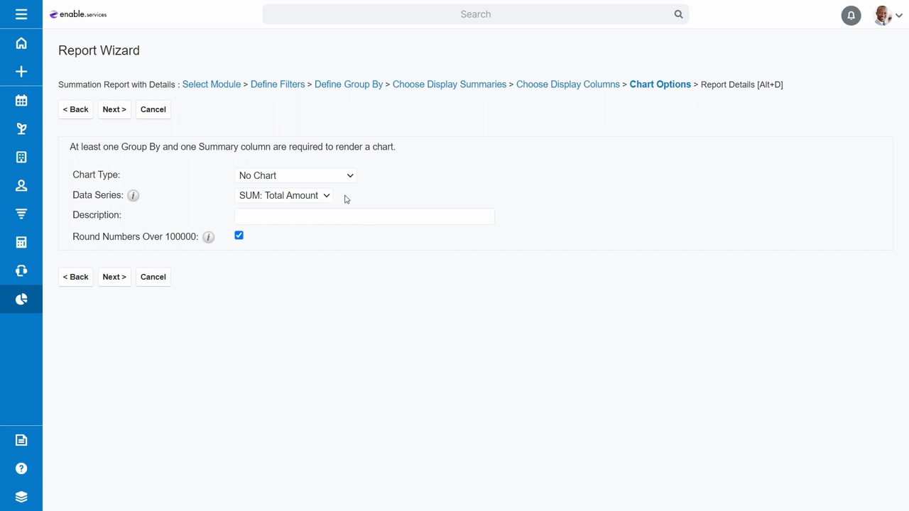
- Set the chart to Vertical Bar (Stacked) on SUM: Total Amount and continue
{"action": "left_click", "coordinate": [295, 176]}
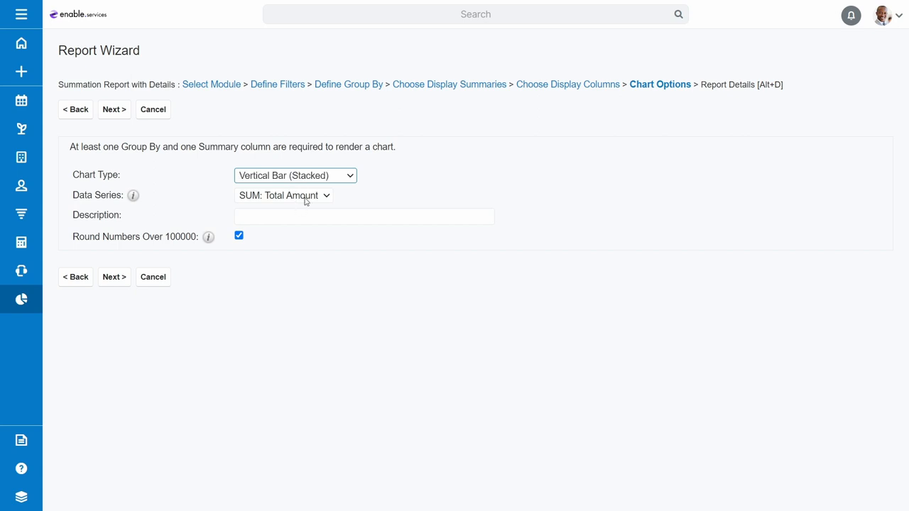
{"action": "left_click", "coordinate": [113, 108]}
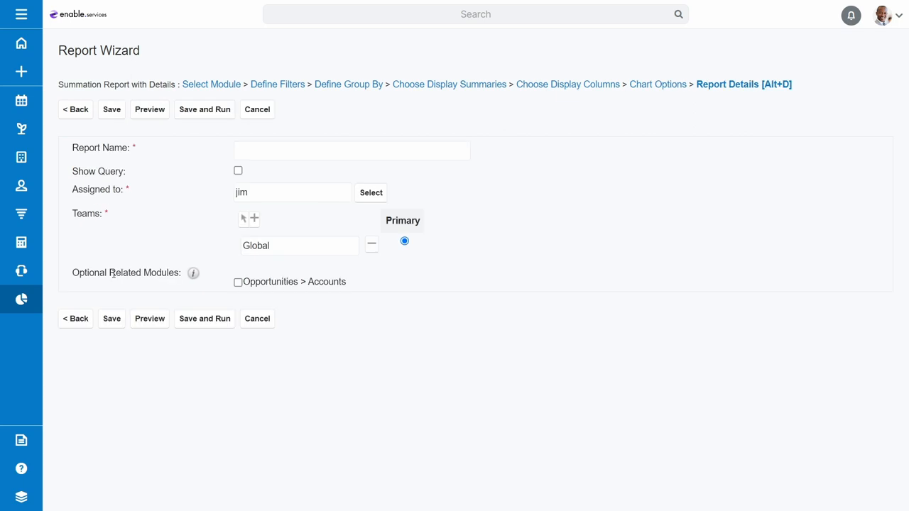
- Enter the report name '2023 vs 2024 Sales Comparison'
{"action": "left_click", "coordinate": [353, 151]}
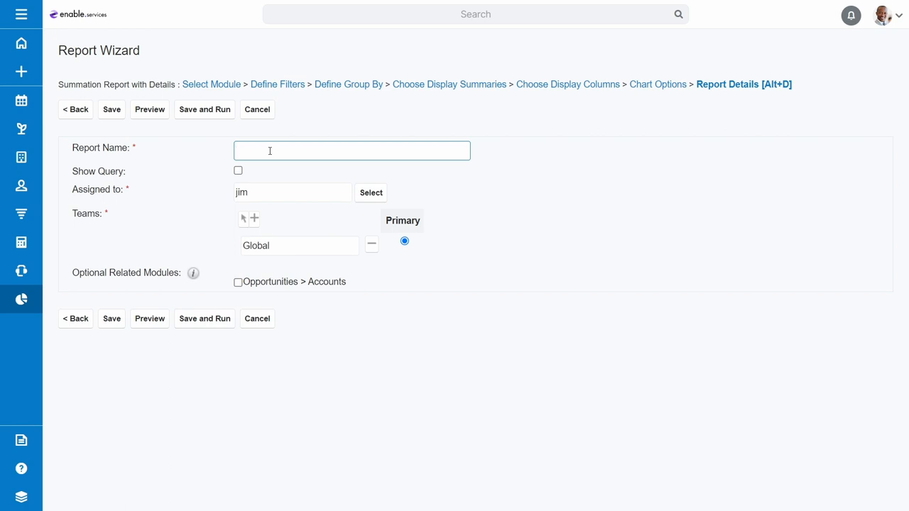
{"action": "type", "text": "2023 vs 2024 Sales Comparison"}
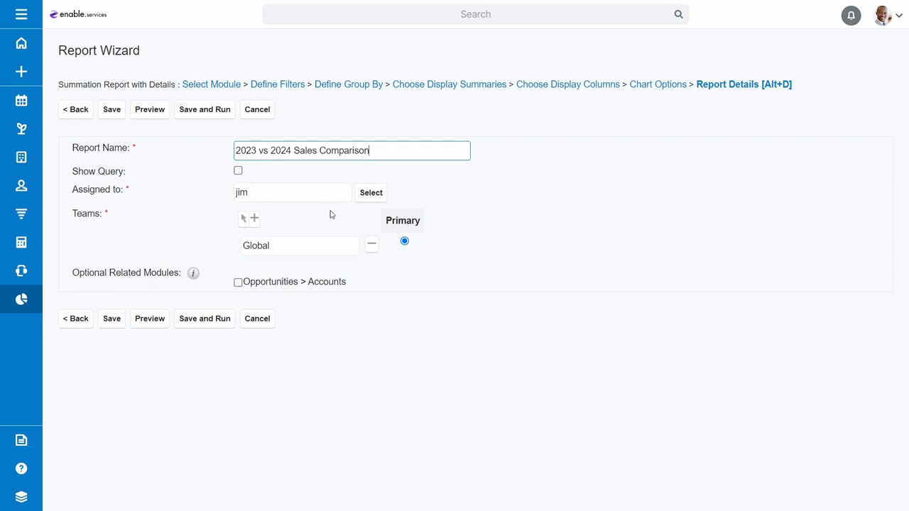